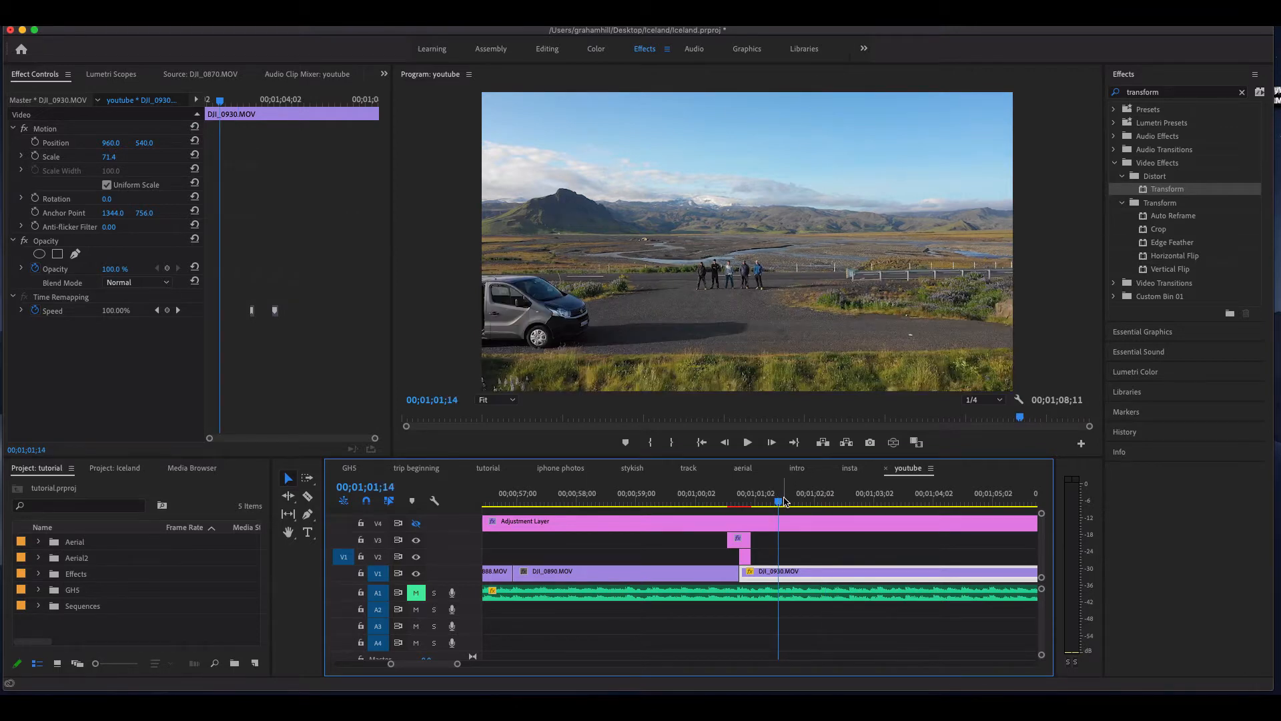
Play and scrub the DJI_0930 ramp in the youtube sequence, then open the tutorial sequence.
{"action": "left_click", "coordinate": [746, 442]}
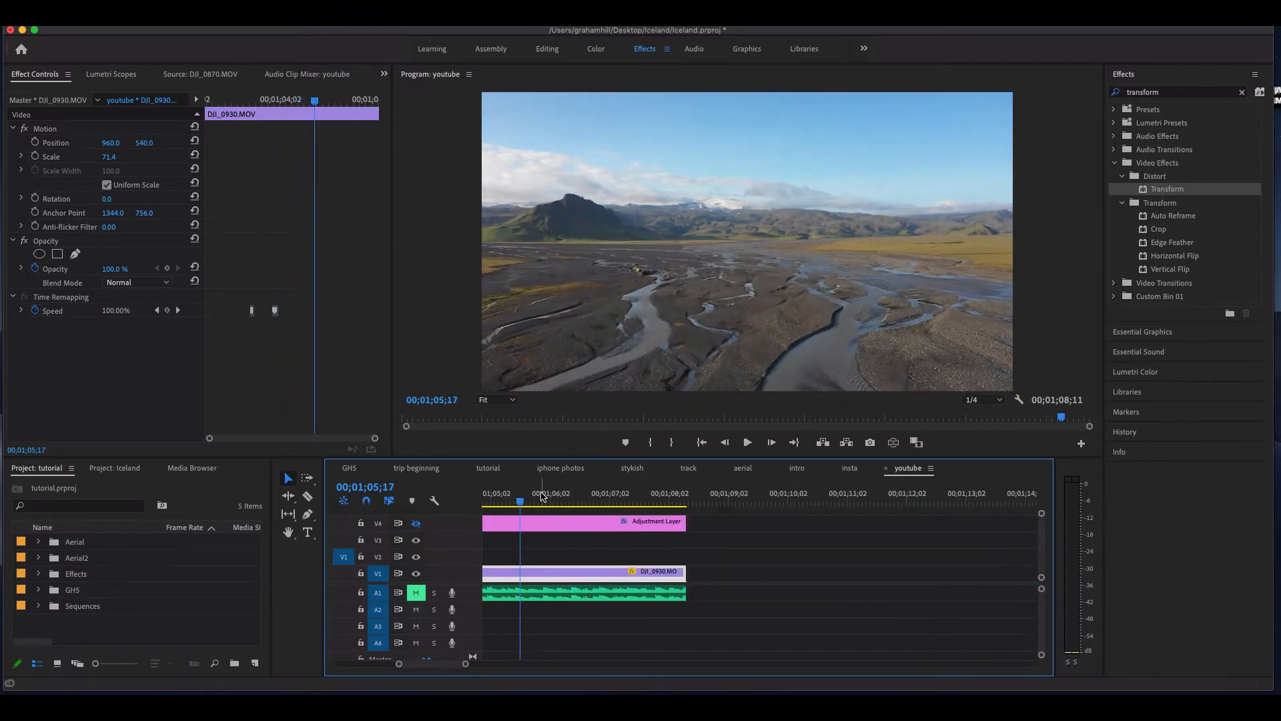
{"action": "left_click", "coordinate": [745, 442]}
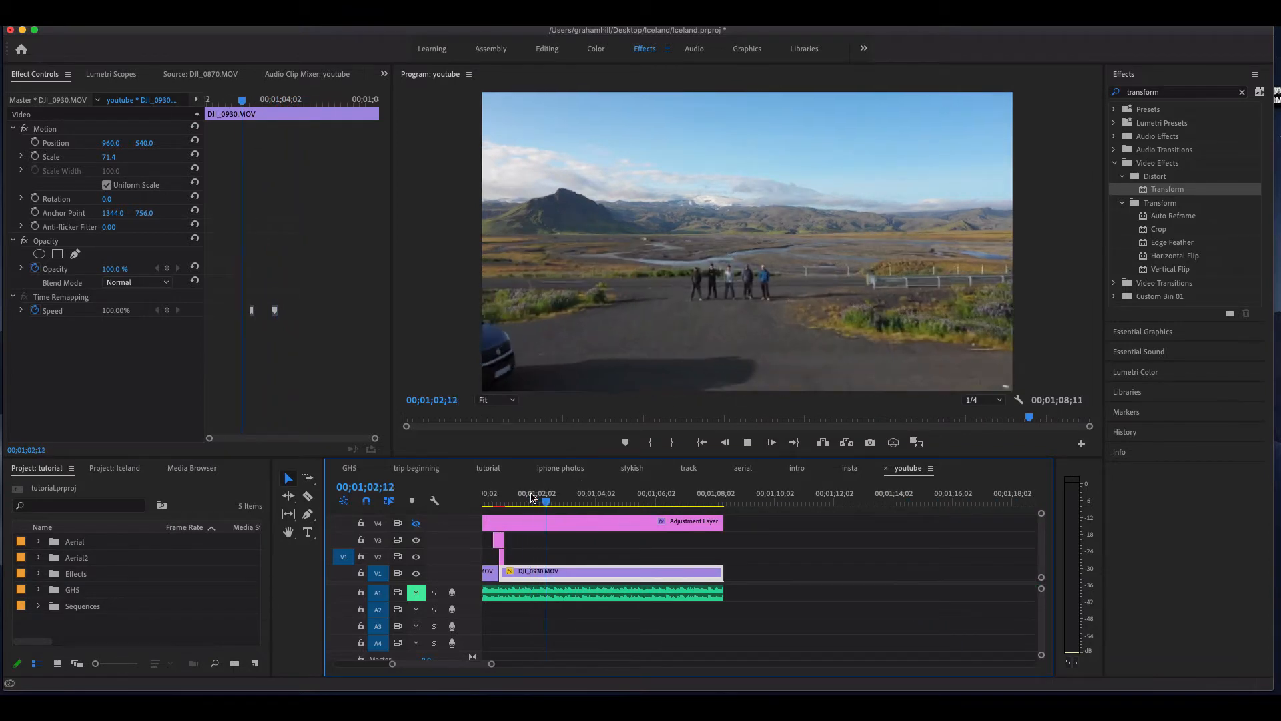
{"action": "left_click", "coordinate": [604, 501]}
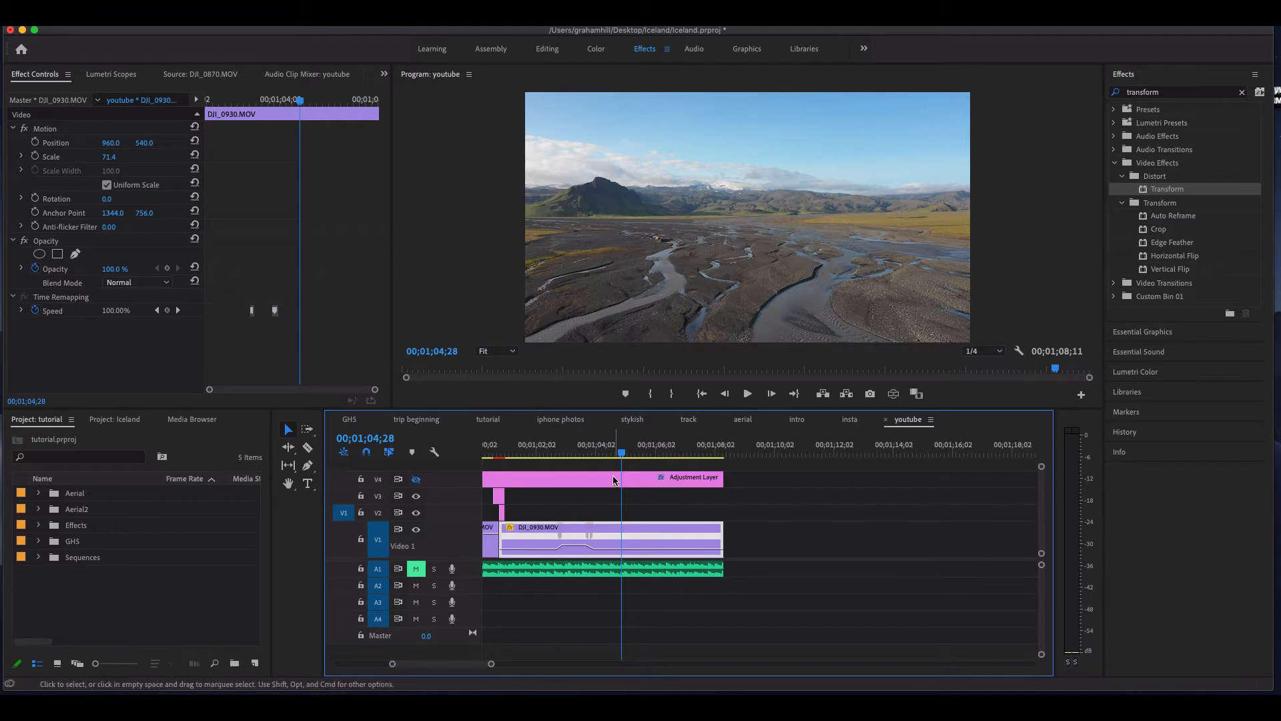
{"action": "left_click", "coordinate": [637, 443]}
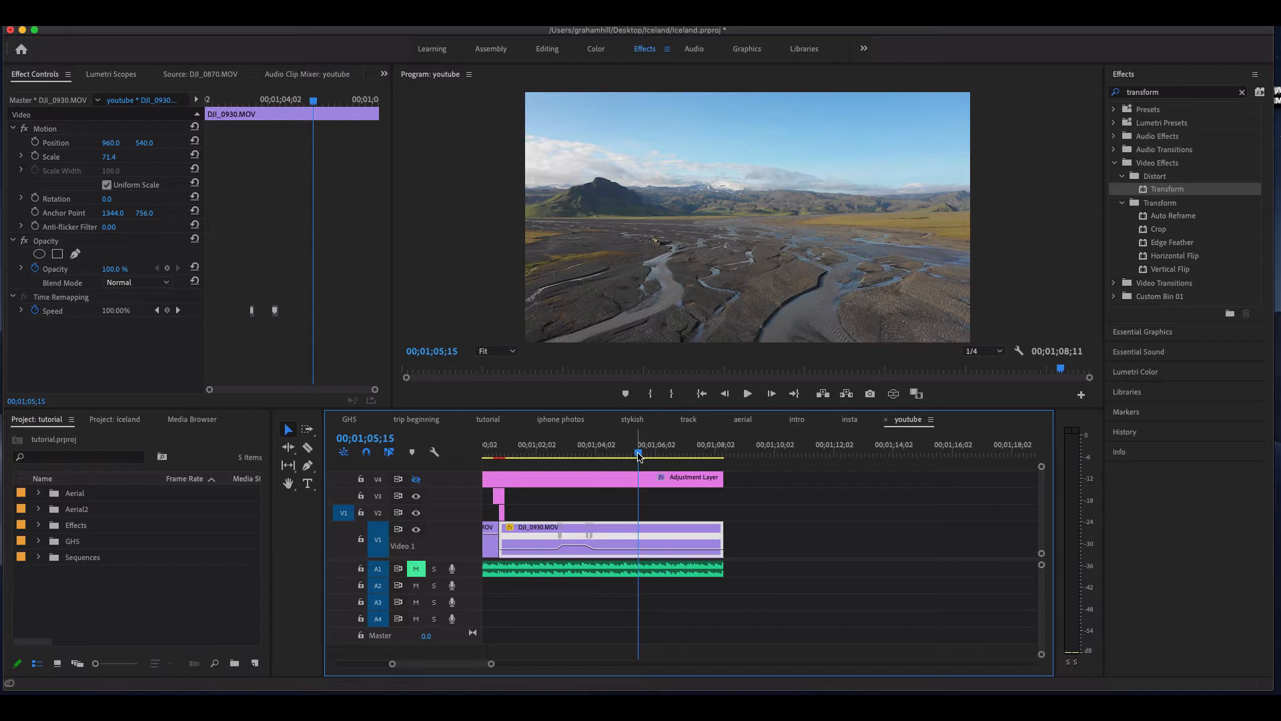
{"action": "left_click", "coordinate": [488, 419]}
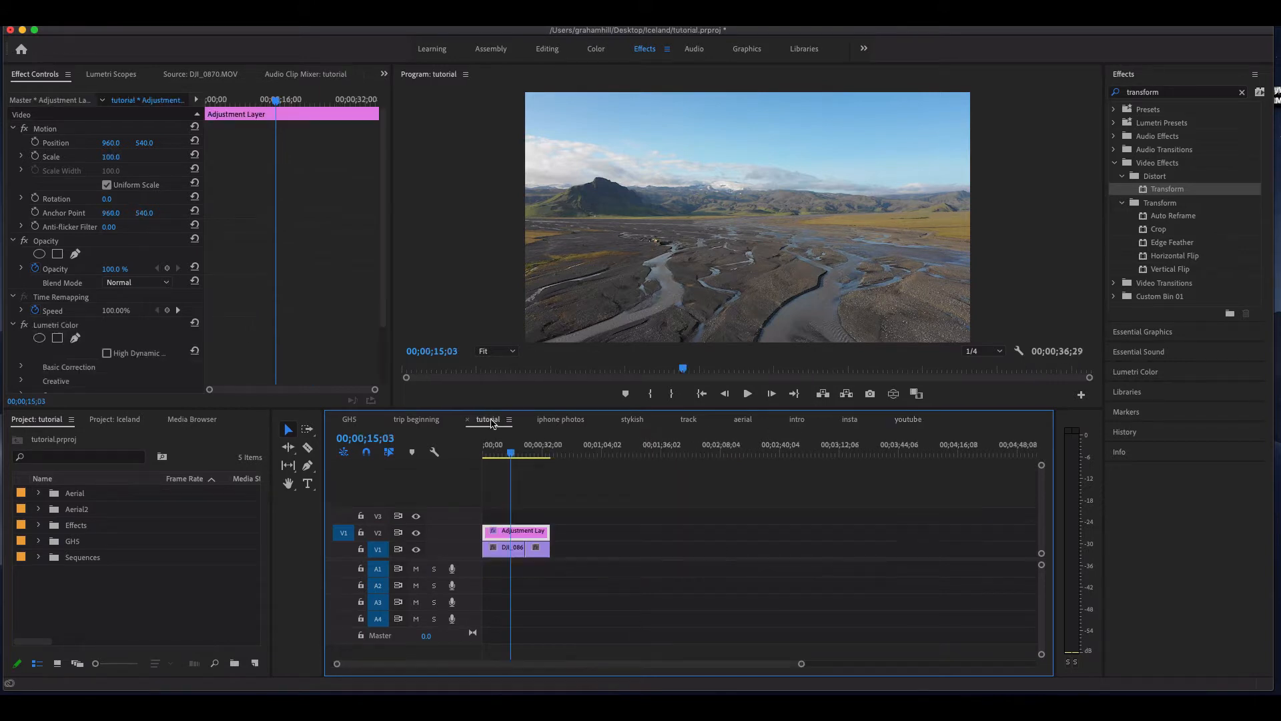
Extend the DJI_0869.MOV clip on V1 by dragging its right edge outward.
{"action": "left_click", "coordinate": [499, 454]}
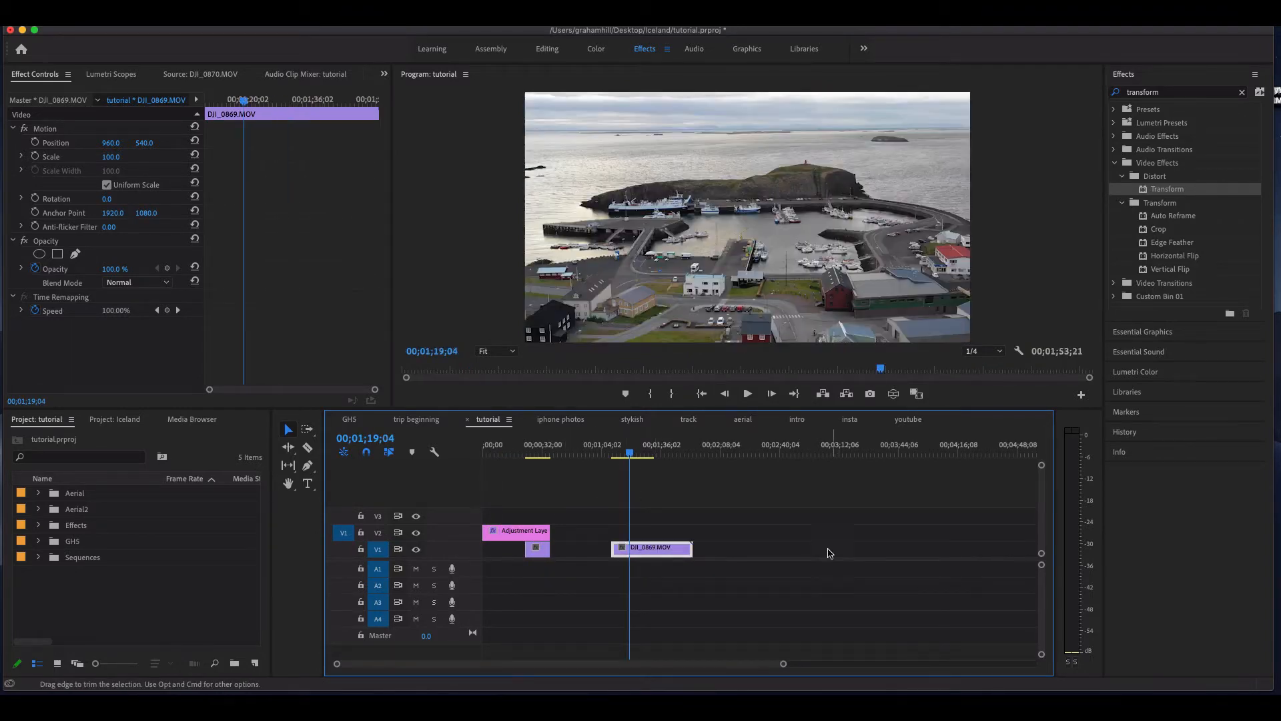
{"action": "left_click_drag", "start_coordinate": [651, 547], "coordinate": [686, 548]}
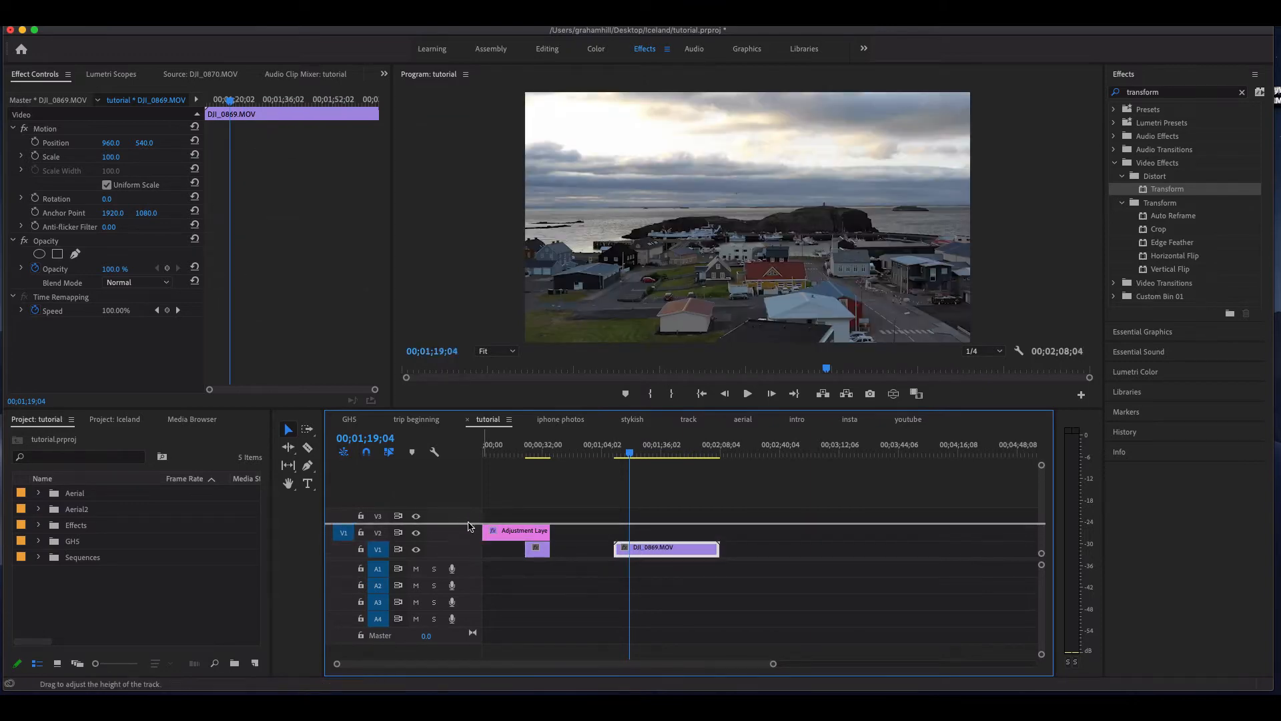
Open the harbour clip's context menu to reveal its Time Remapping speed keyframes.
{"action": "right_click", "coordinate": [537, 539]}
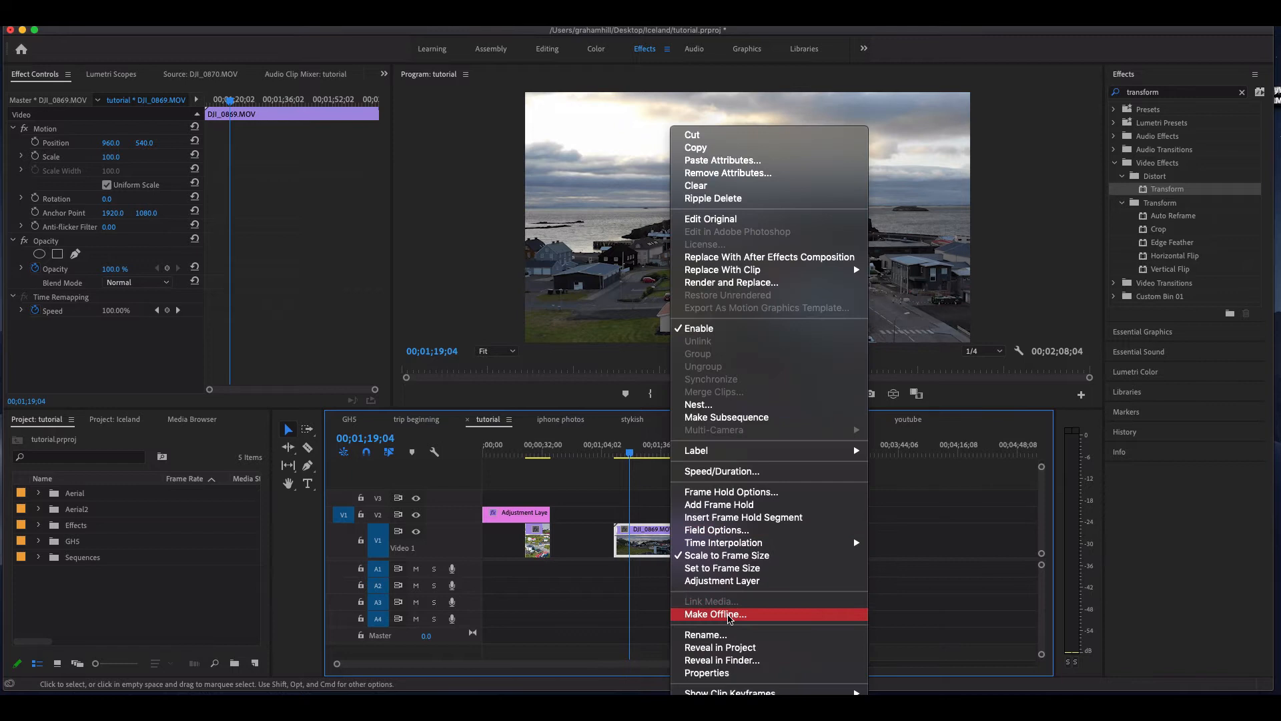
{"action": "mouse_move", "coordinate": [727, 692]}
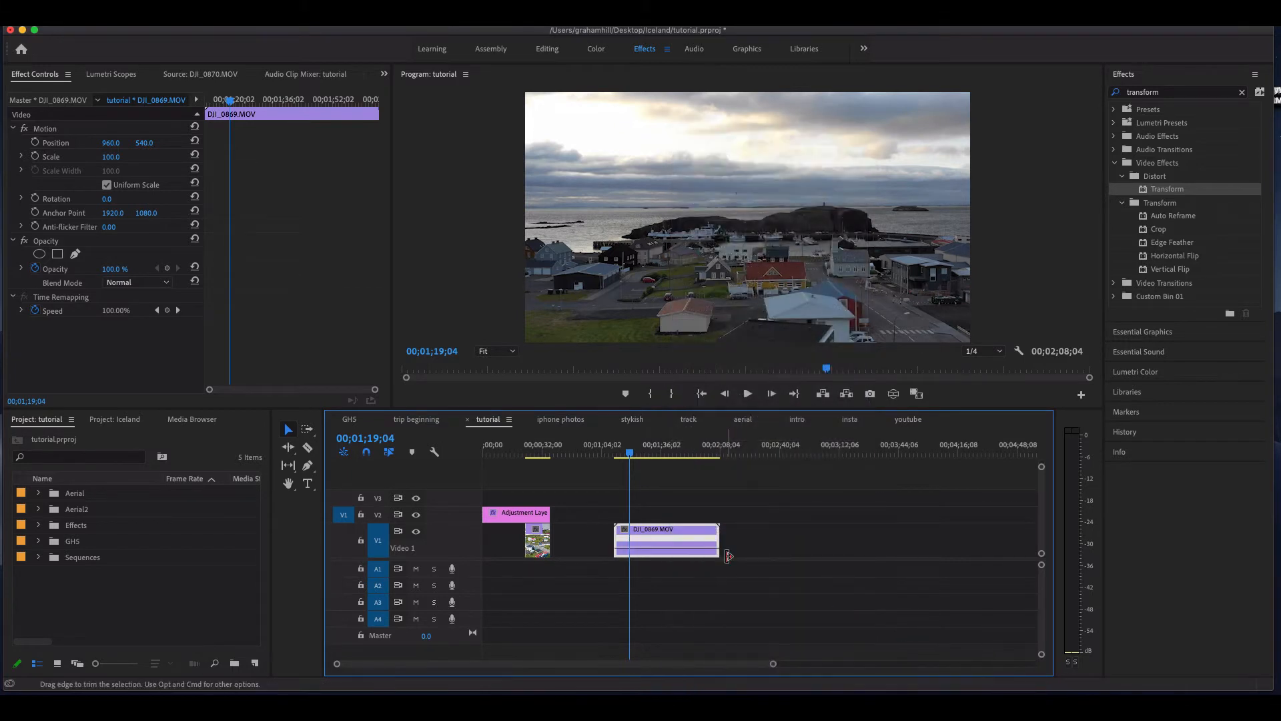
{"action": "mouse_move", "coordinate": [634, 553]}
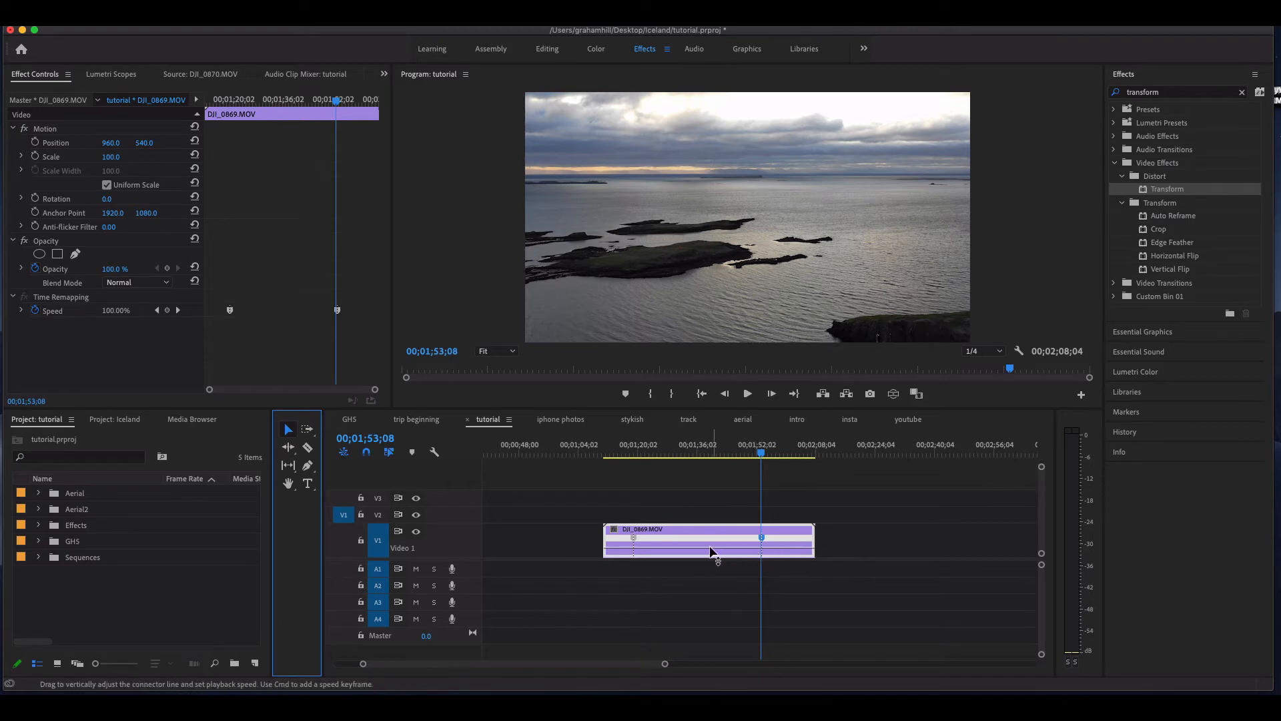
Raise the speed band between the DJI_0869 keyframes to about 1210%.
{"action": "left_click_drag", "start_coordinate": [711, 552], "coordinate": [711, 539]}
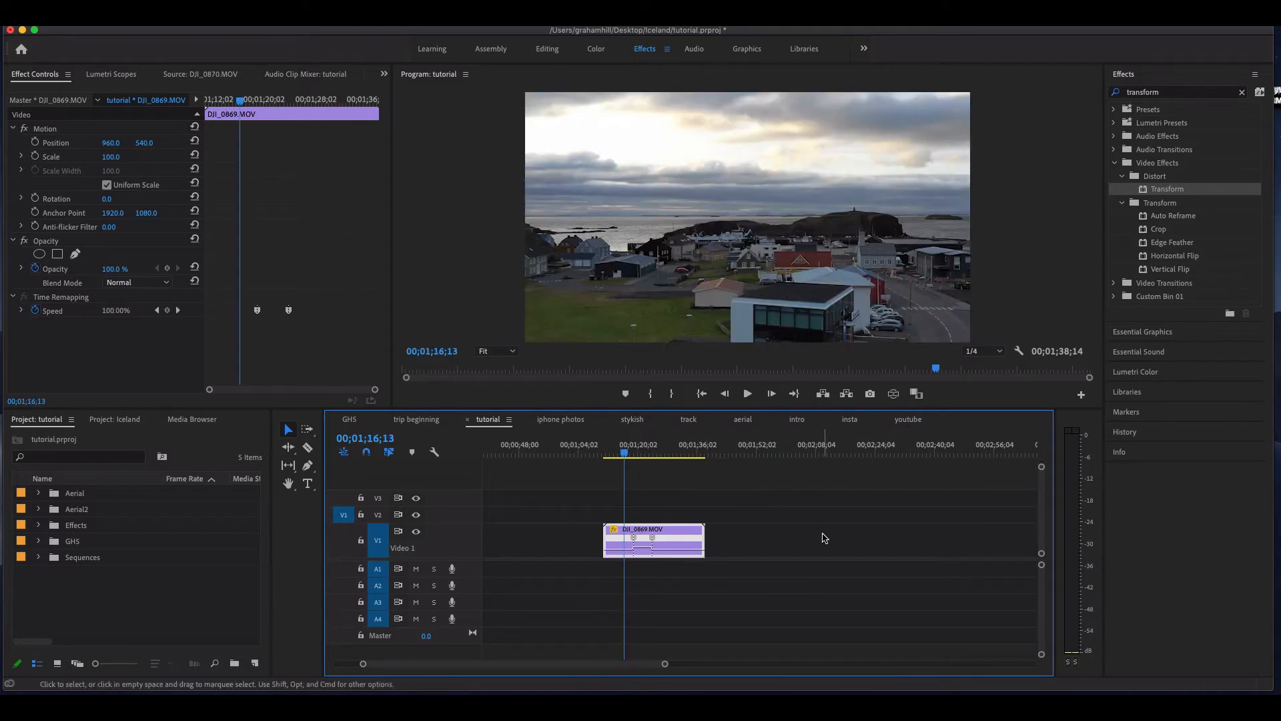
{"action": "left_click", "coordinate": [746, 393]}
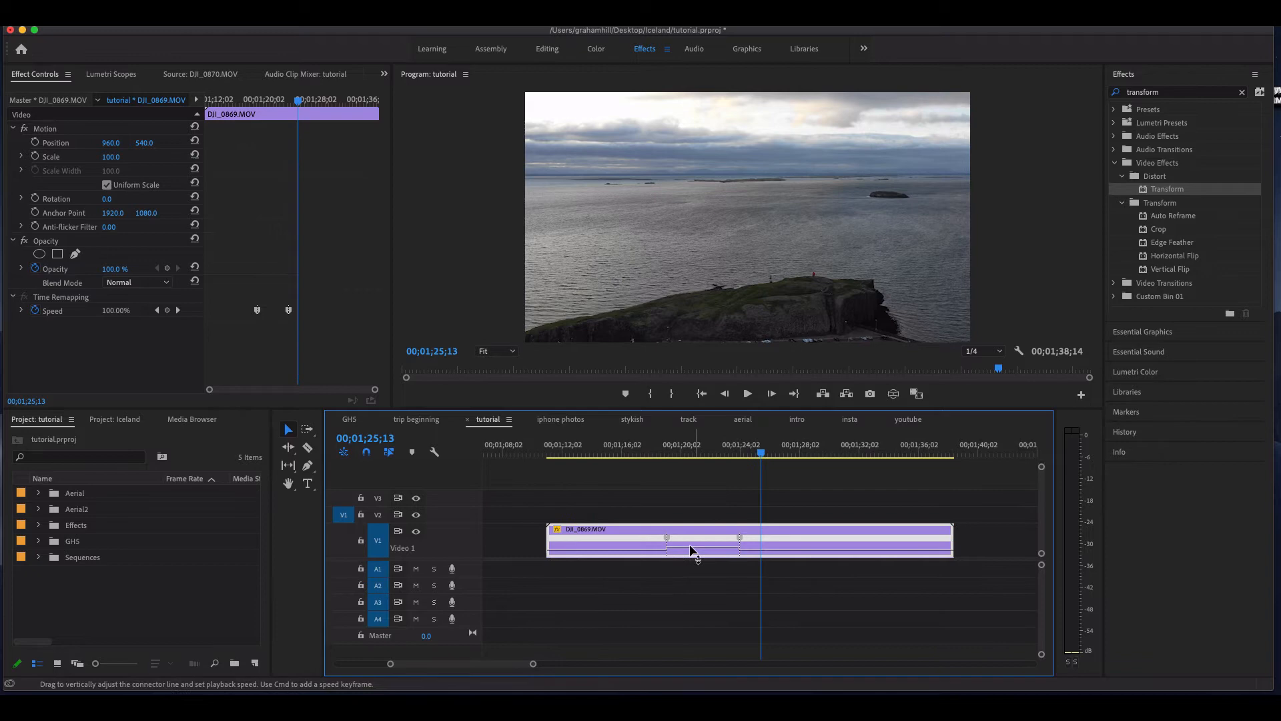
{"action": "left_click_drag", "start_coordinate": [695, 549], "coordinate": [695, 539]}
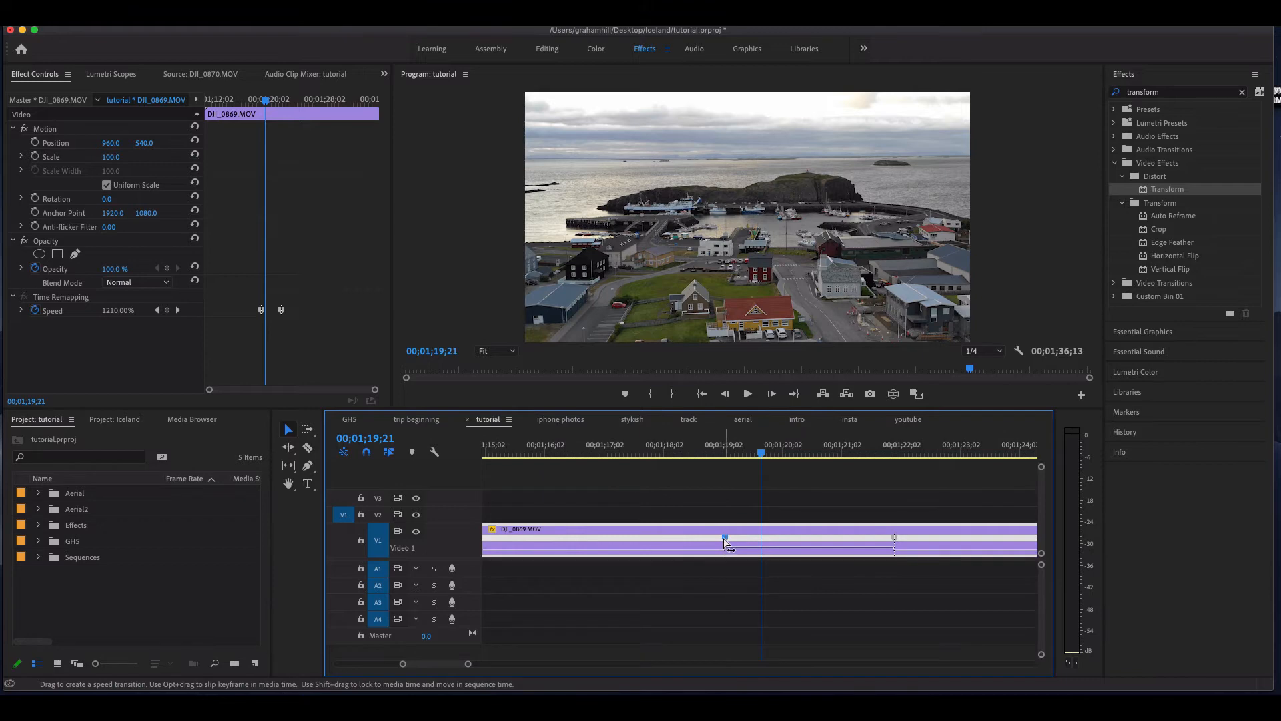
Split the speed keyframe into a wide gradual ramp and scrub back to review it.
{"action": "left_click_drag", "start_coordinate": [724, 539], "coordinate": [725, 539]}
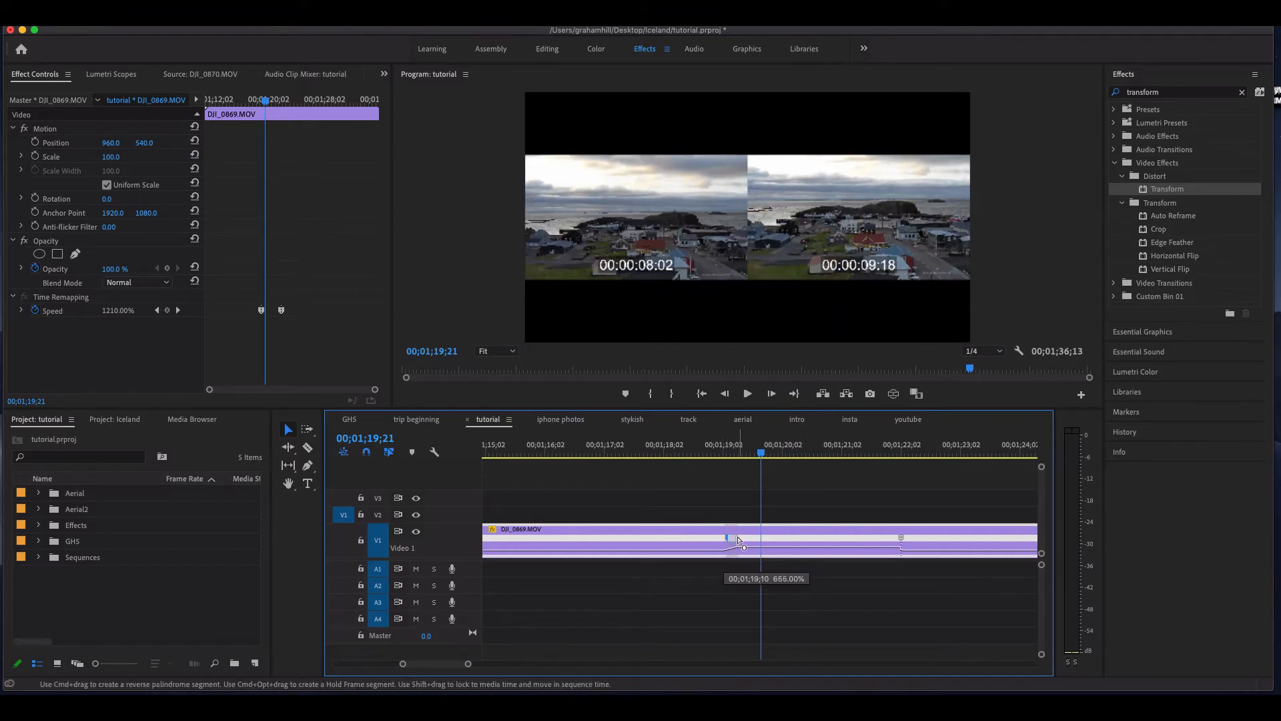
{"action": "left_click_drag", "start_coordinate": [727, 539], "coordinate": [901, 539]}
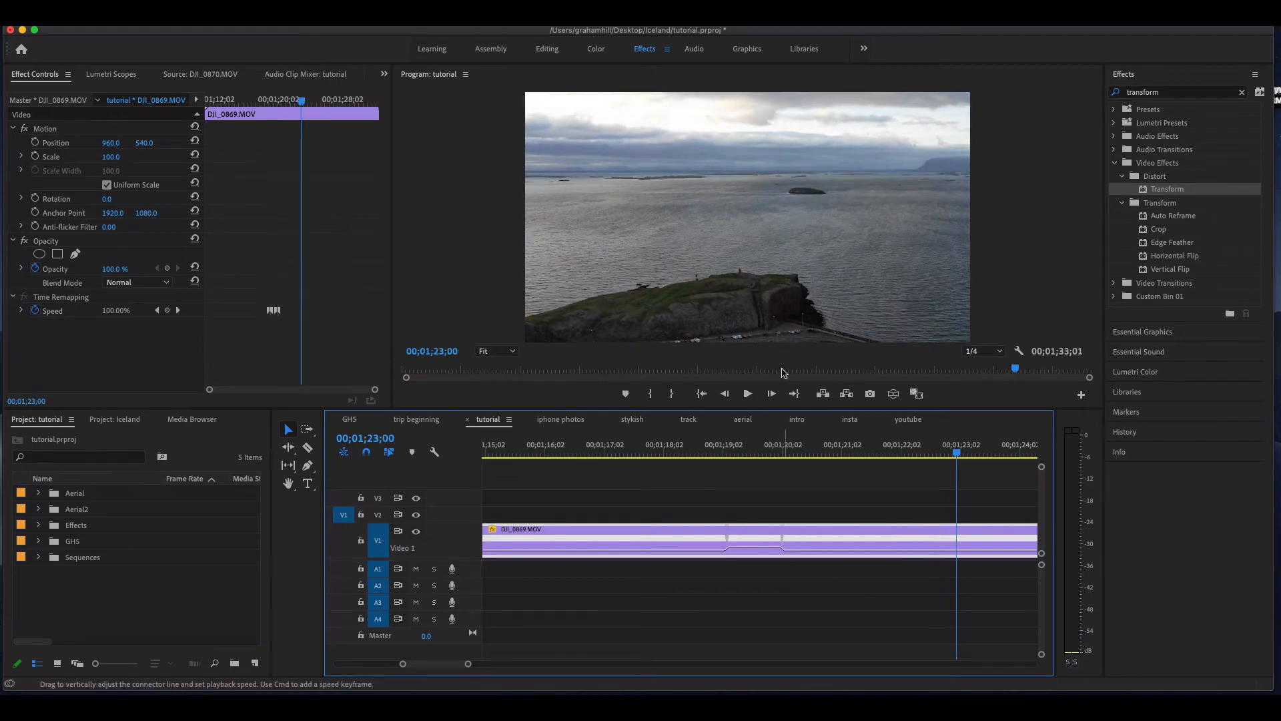
{"action": "left_click", "coordinate": [746, 393]}
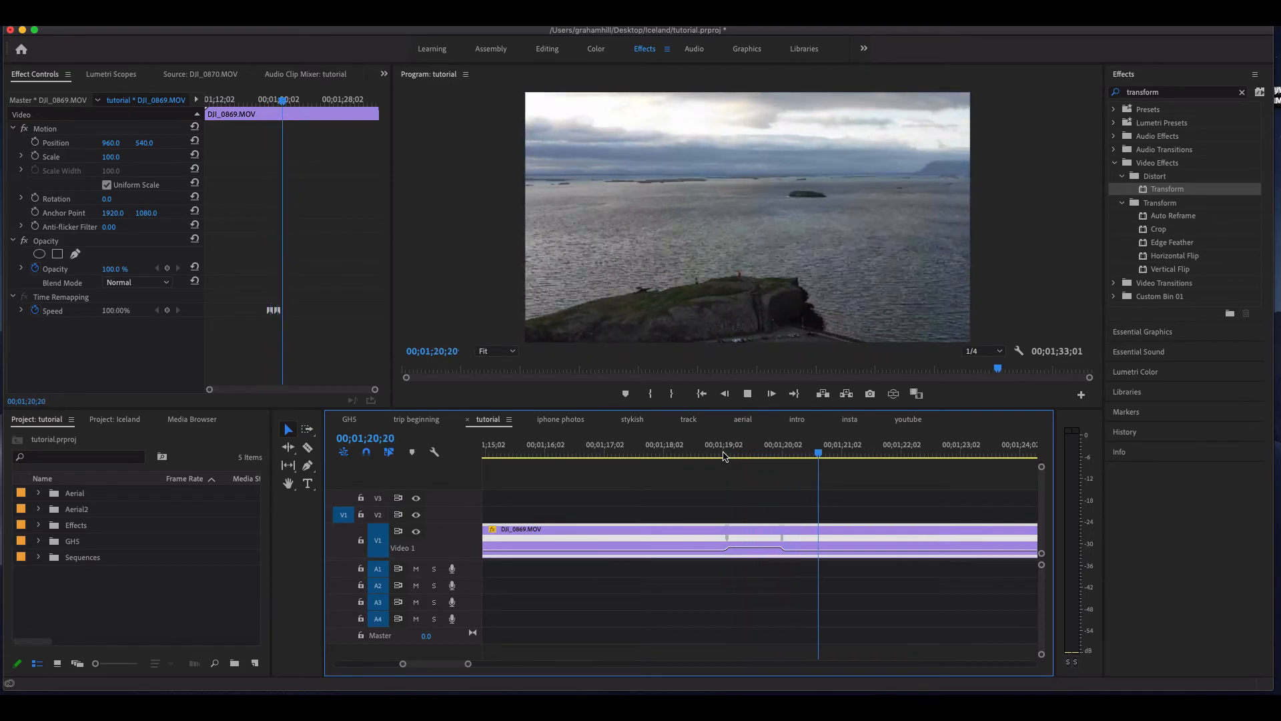
{"action": "left_click", "coordinate": [713, 455]}
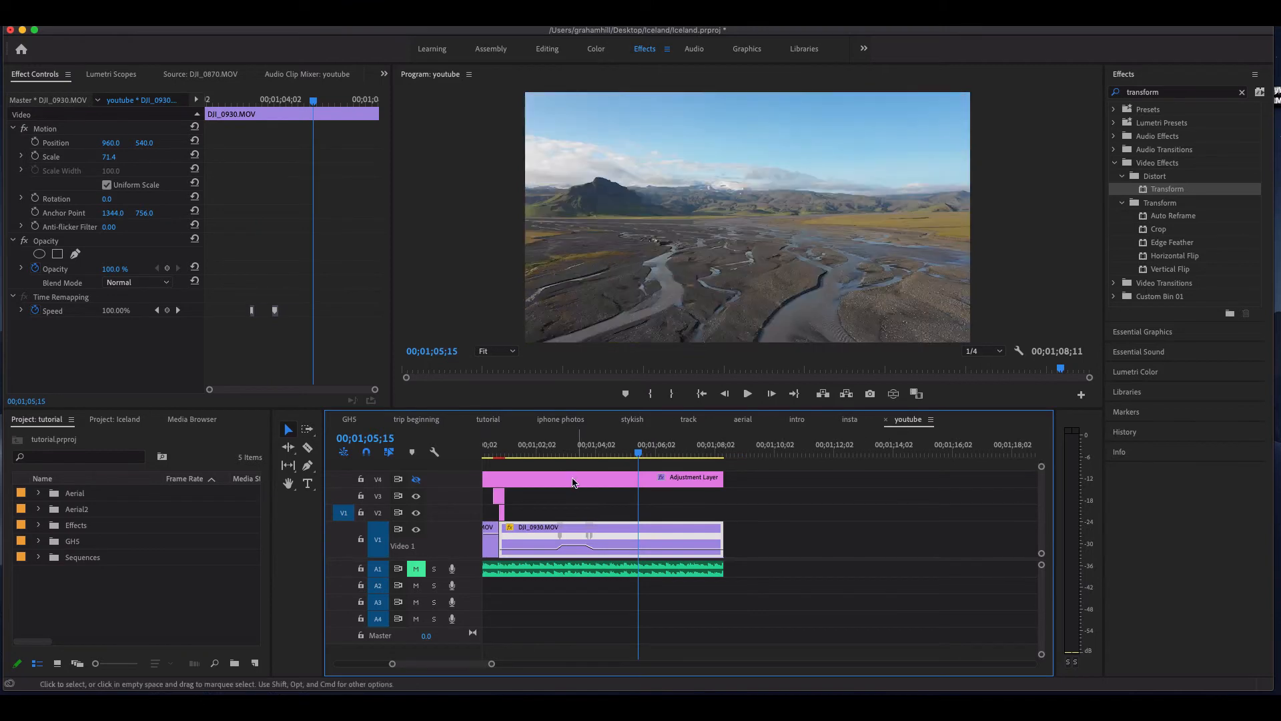
Cue the youtube sequence playhead at DJI_0930 and play the ramped drone clip.
{"action": "left_click", "coordinate": [542, 454]}
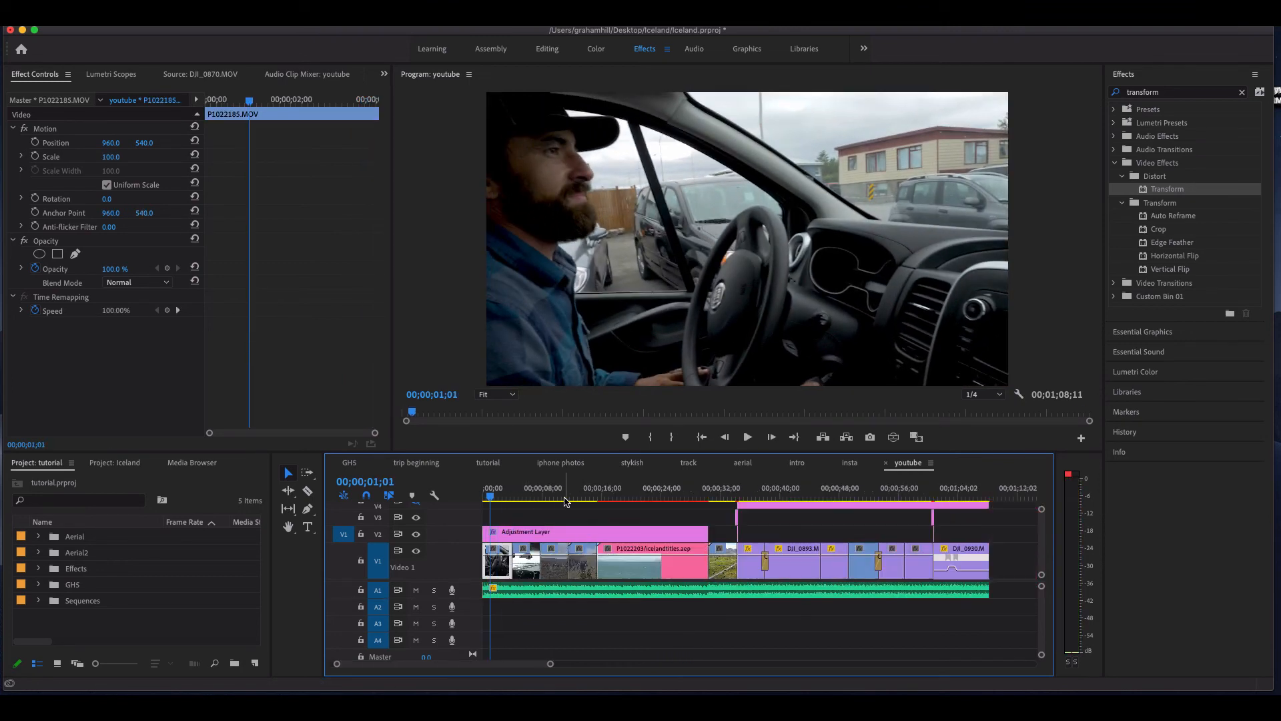
{"action": "left_click", "coordinate": [944, 488]}
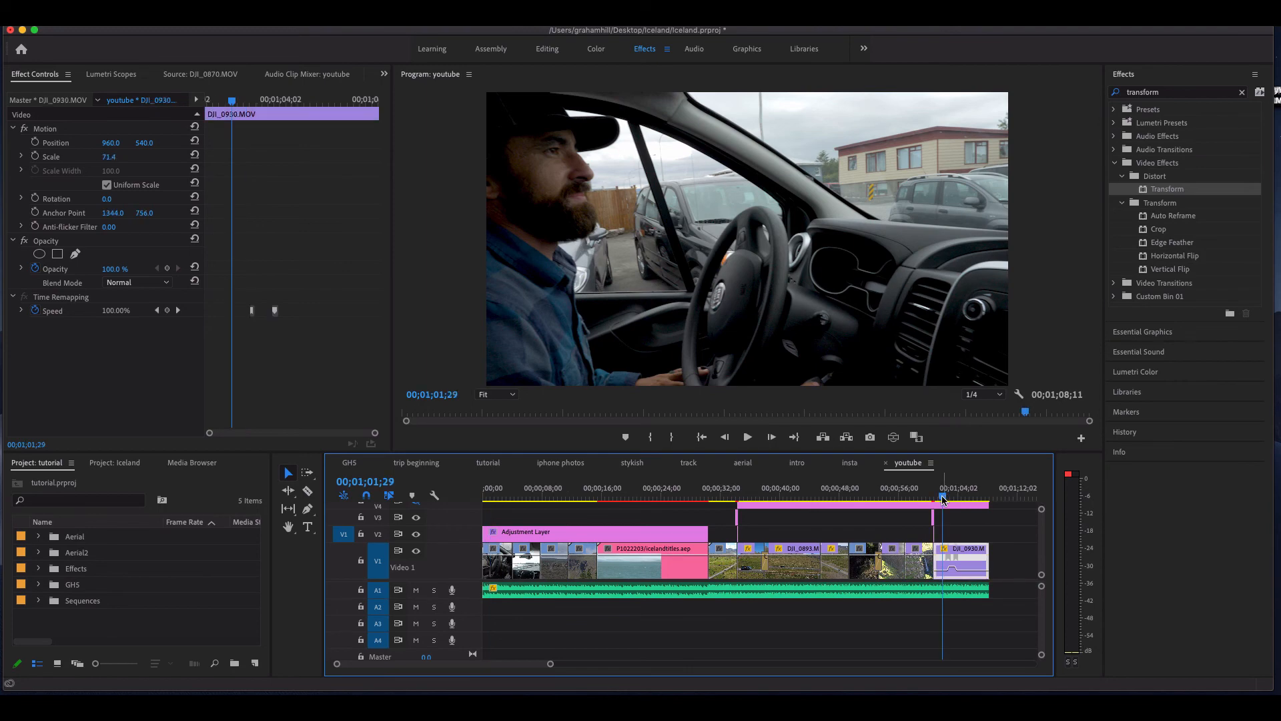
{"action": "left_click", "coordinate": [946, 499]}
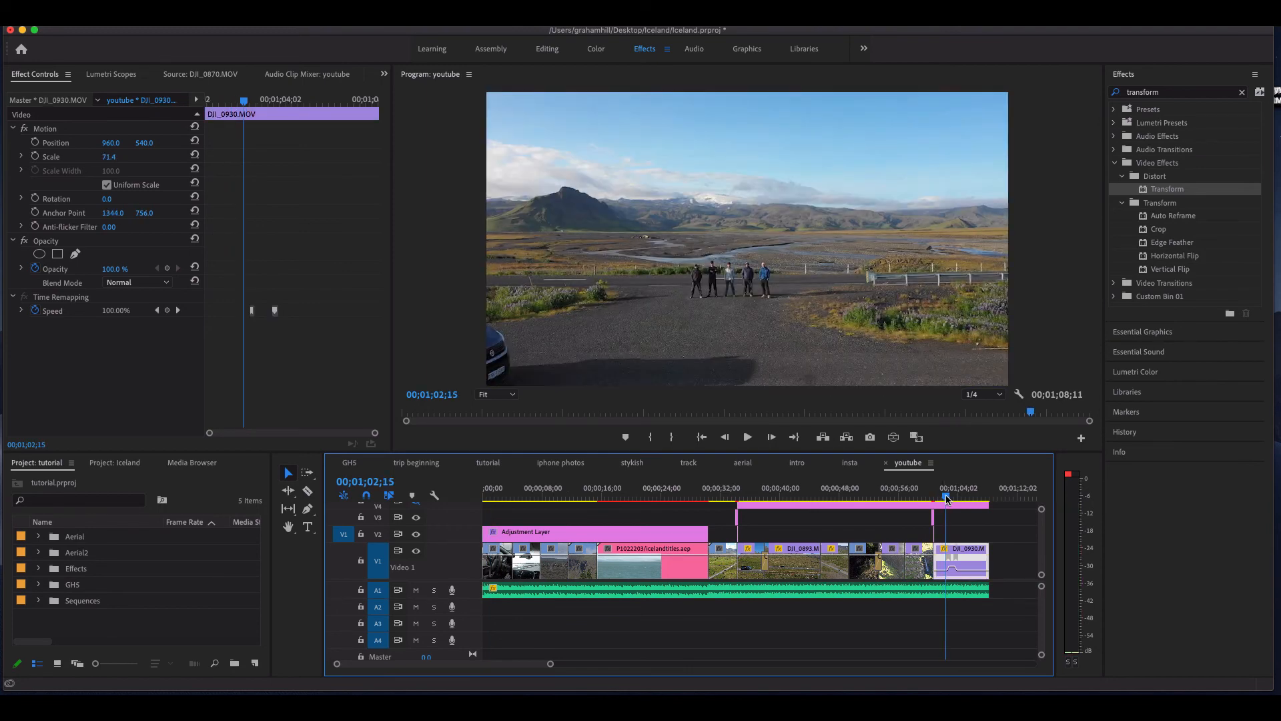